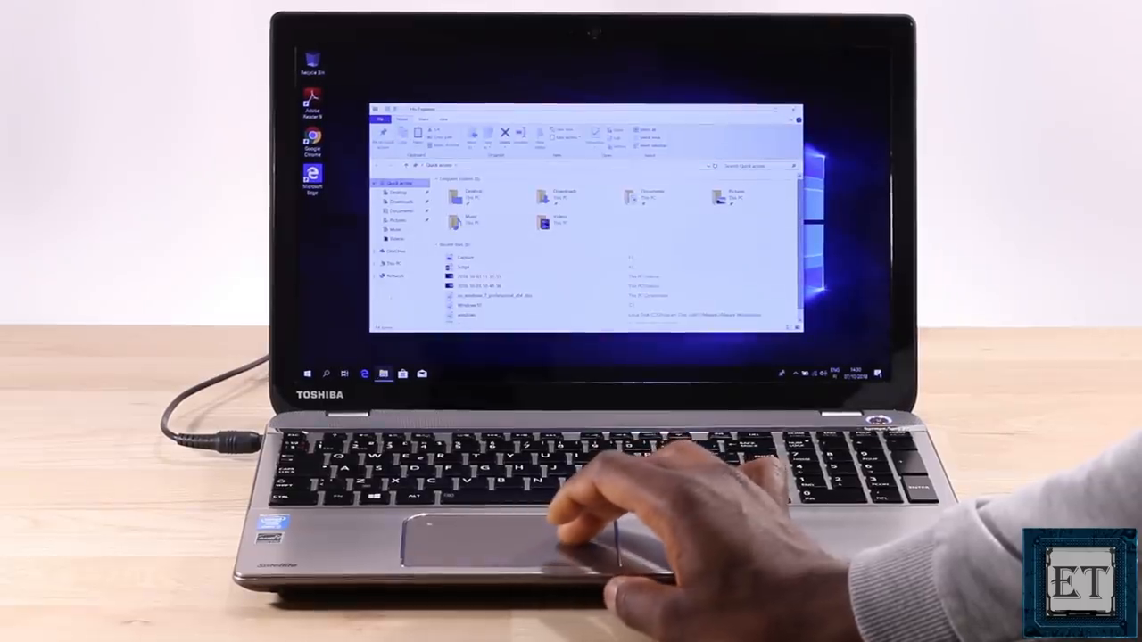
Step: View This PC in File Explorer to check Local Disk (C:) free space
{"action": "left_click", "coordinate": [389, 264]}
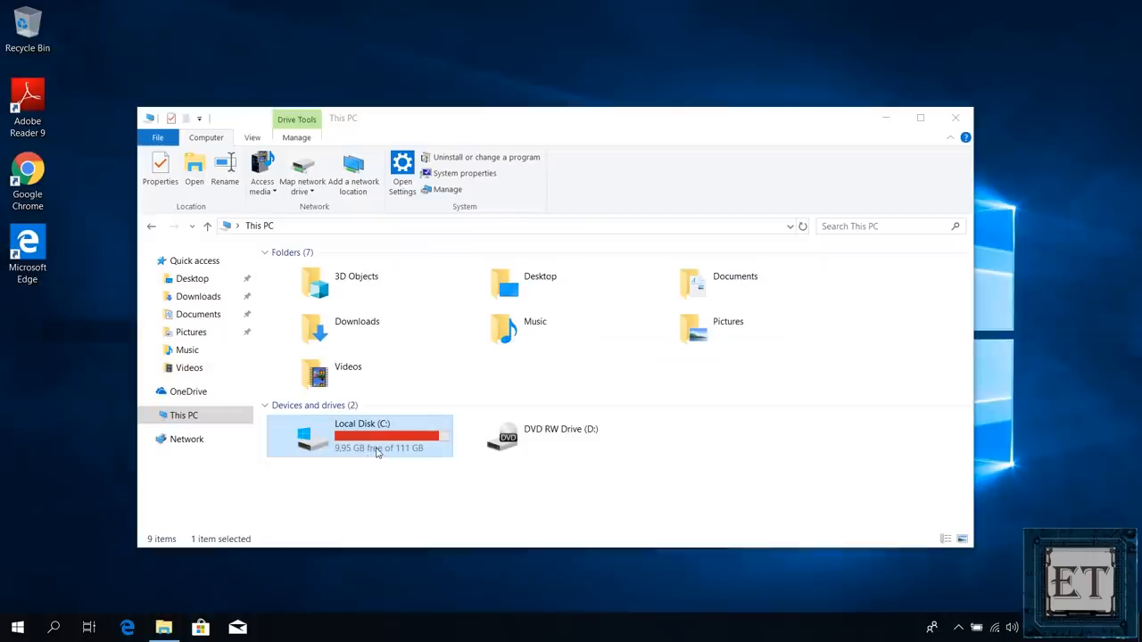
{"action": "mouse_move", "coordinate": [386, 442]}
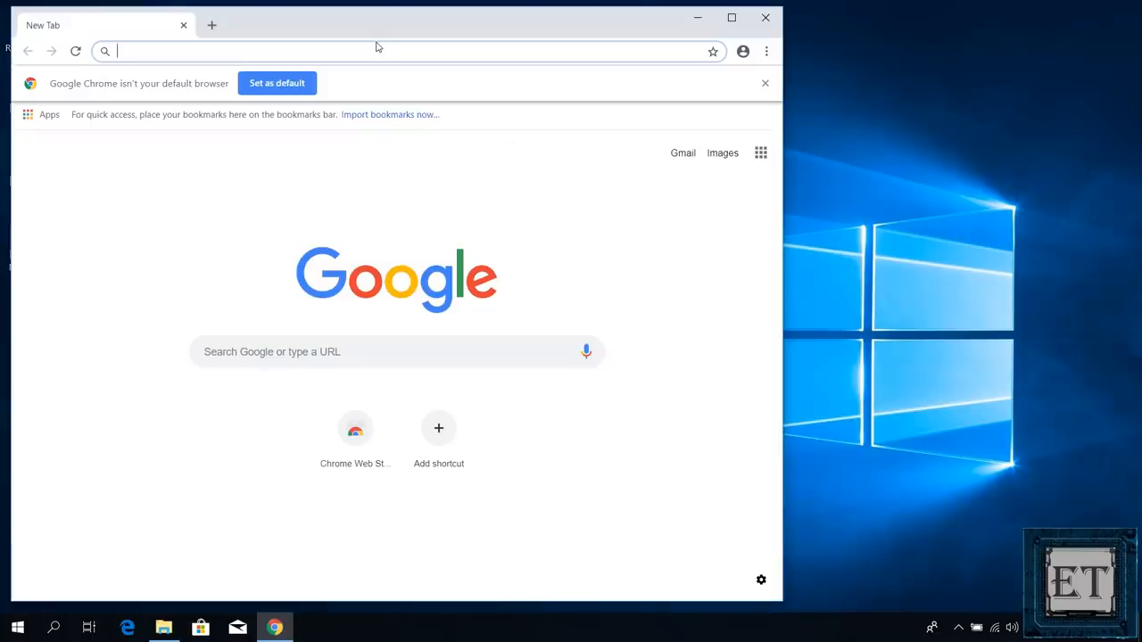
{"action": "mouse_move", "coordinate": [373, 50]}
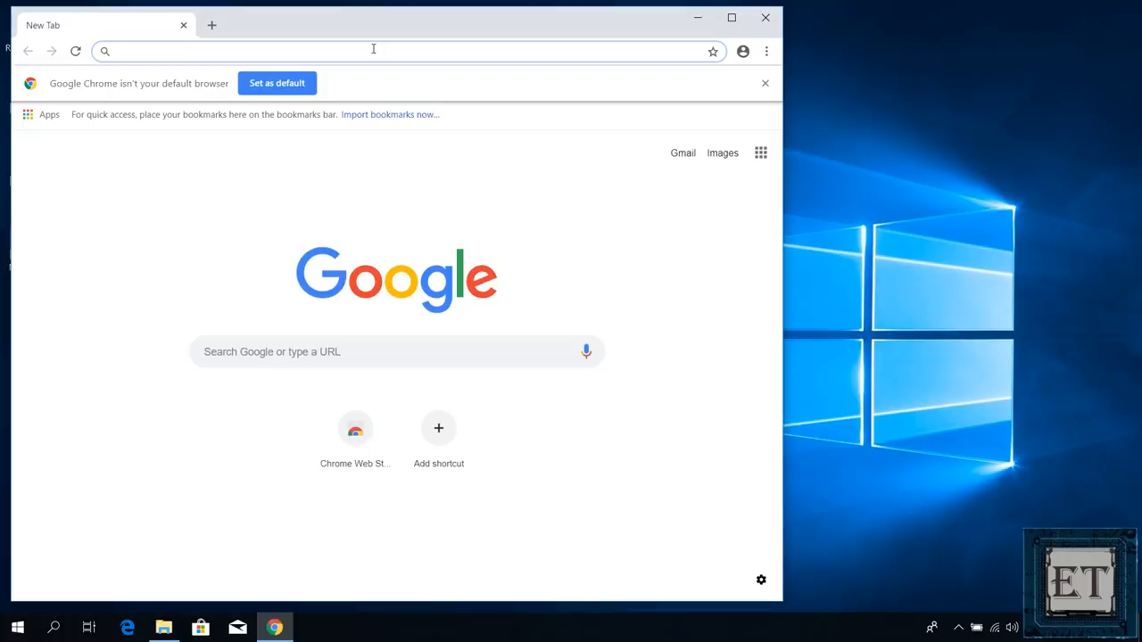
Step: Search 'minitool partition wizard free' and start downloading the Free Edition installer
{"action": "type", "text": "minitool partition wizard free"}
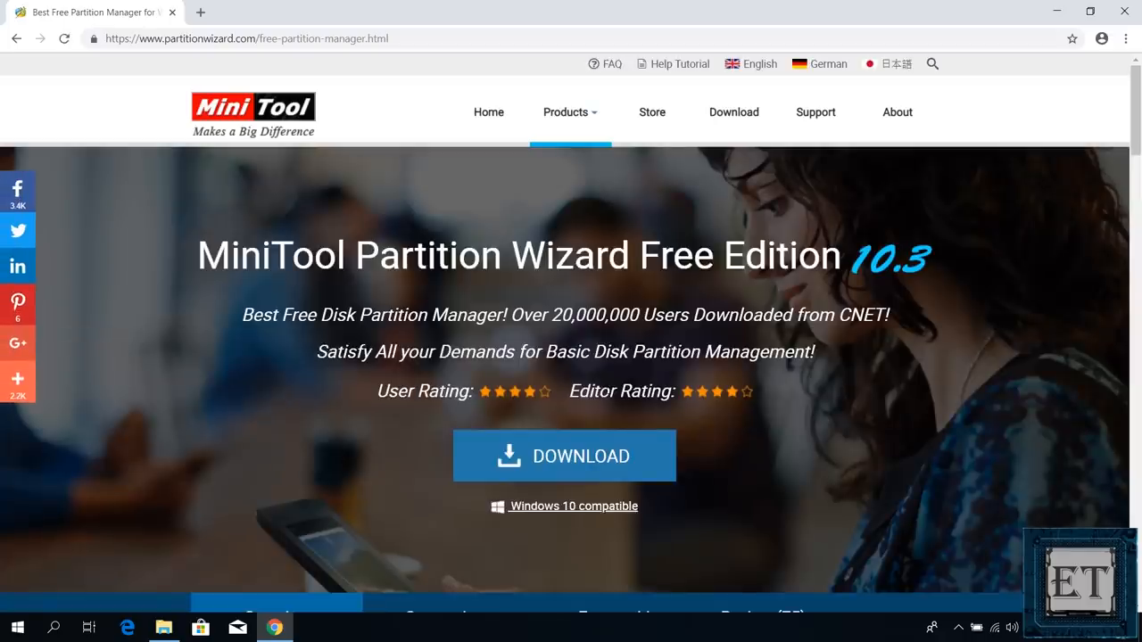
{"action": "left_click", "coordinate": [563, 456]}
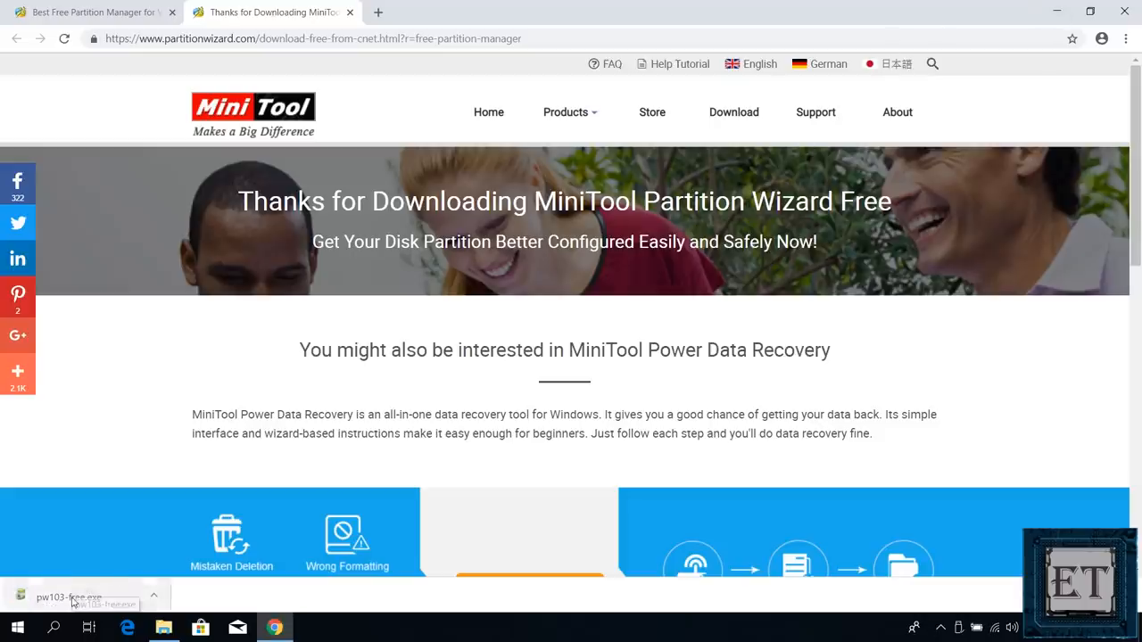
Step: Run the downloaded installer, choose English and accept the license agreement
{"action": "left_click", "coordinate": [68, 595]}
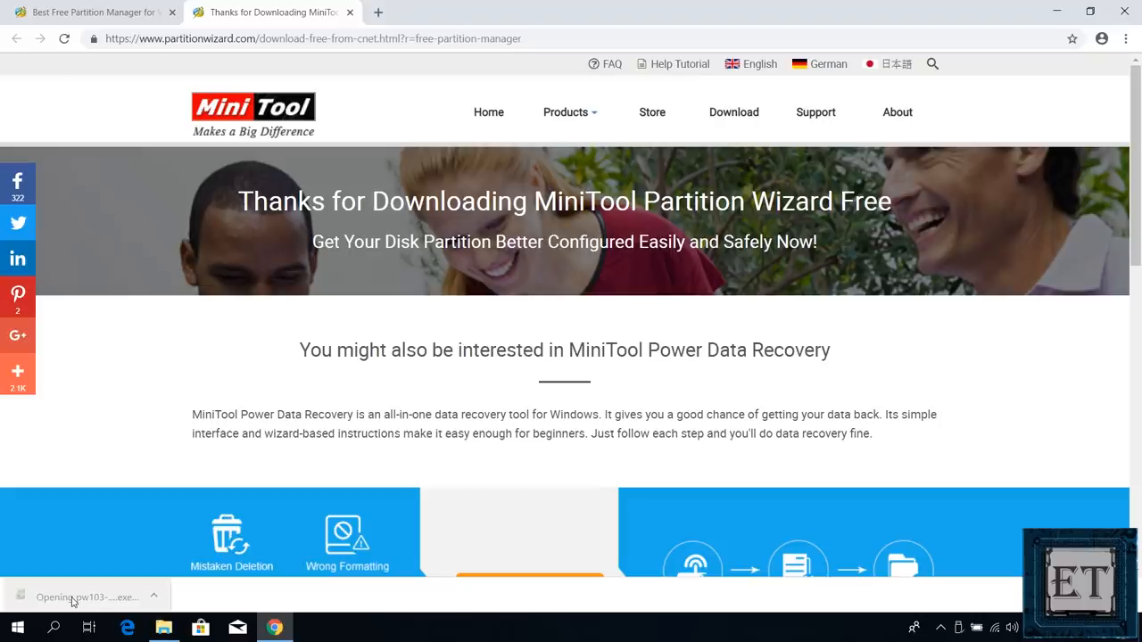
{"action": "left_click", "coordinate": [86, 596]}
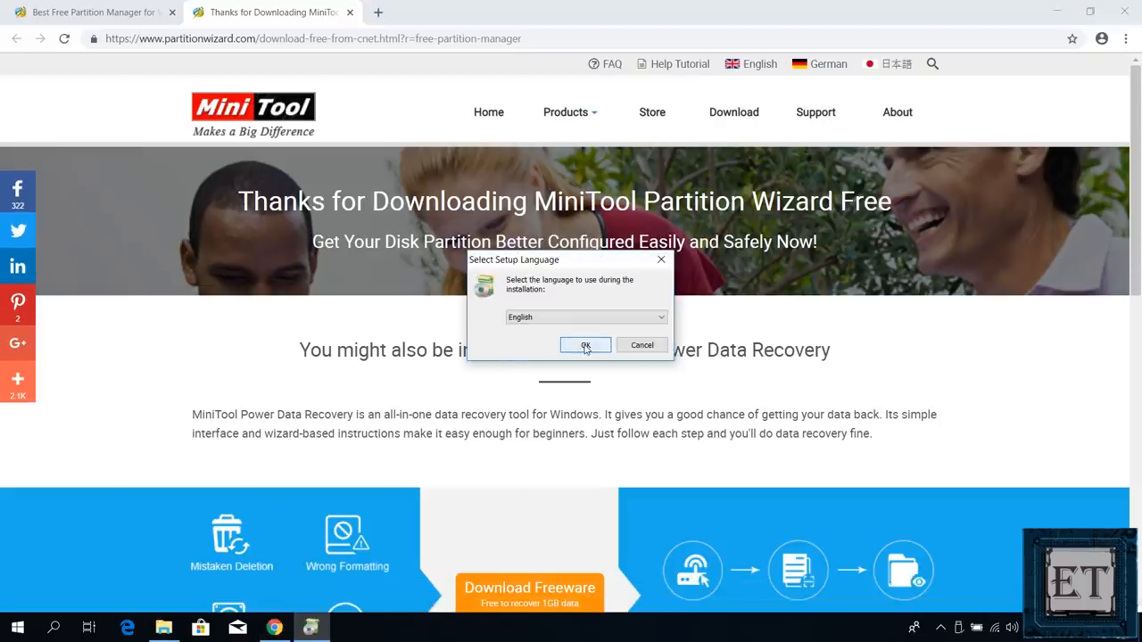
{"action": "left_click", "coordinate": [585, 346]}
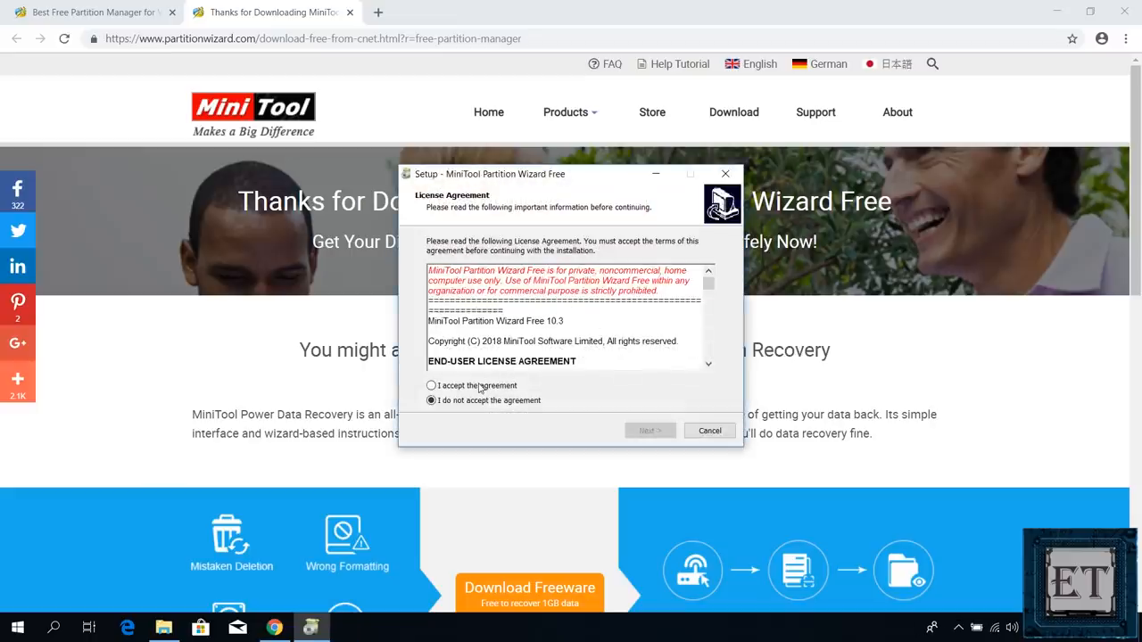
{"action": "left_click", "coordinate": [432, 385]}
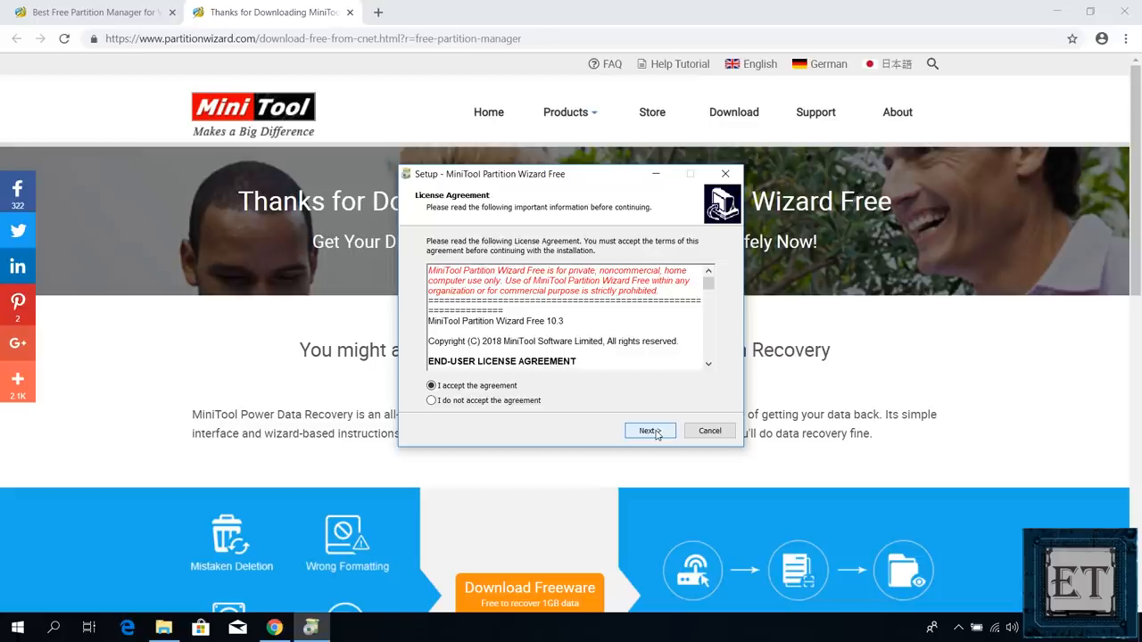
Step: Keep the default Start Menu folder and shortcut, skip the bundled Avast antivirus and install
{"action": "left_click", "coordinate": [650, 430]}
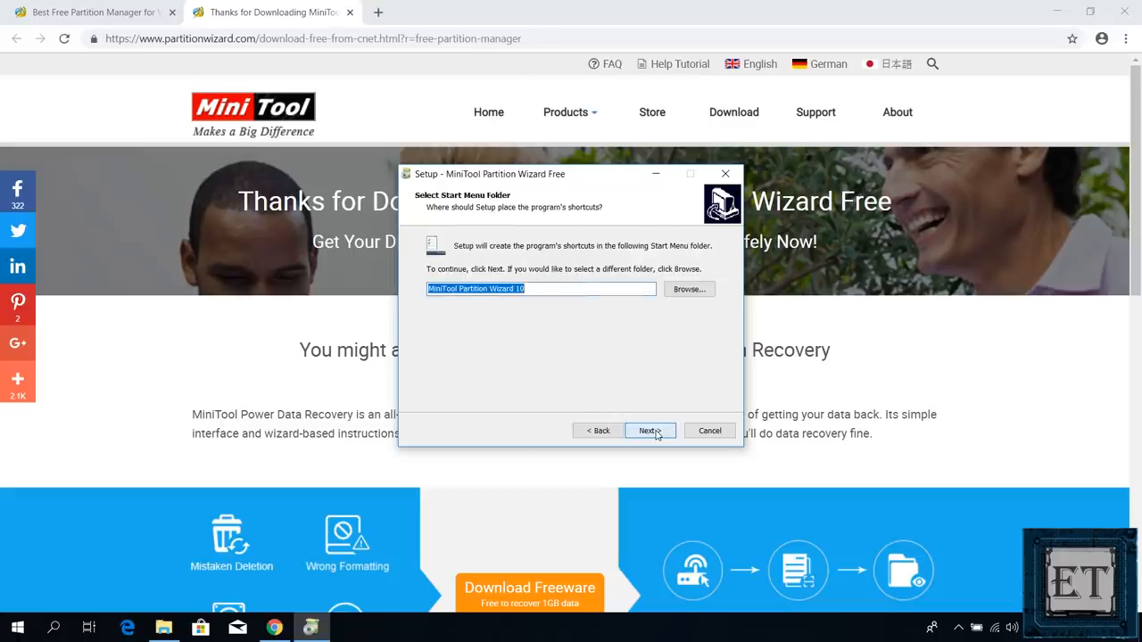
{"action": "left_click", "coordinate": [650, 430]}
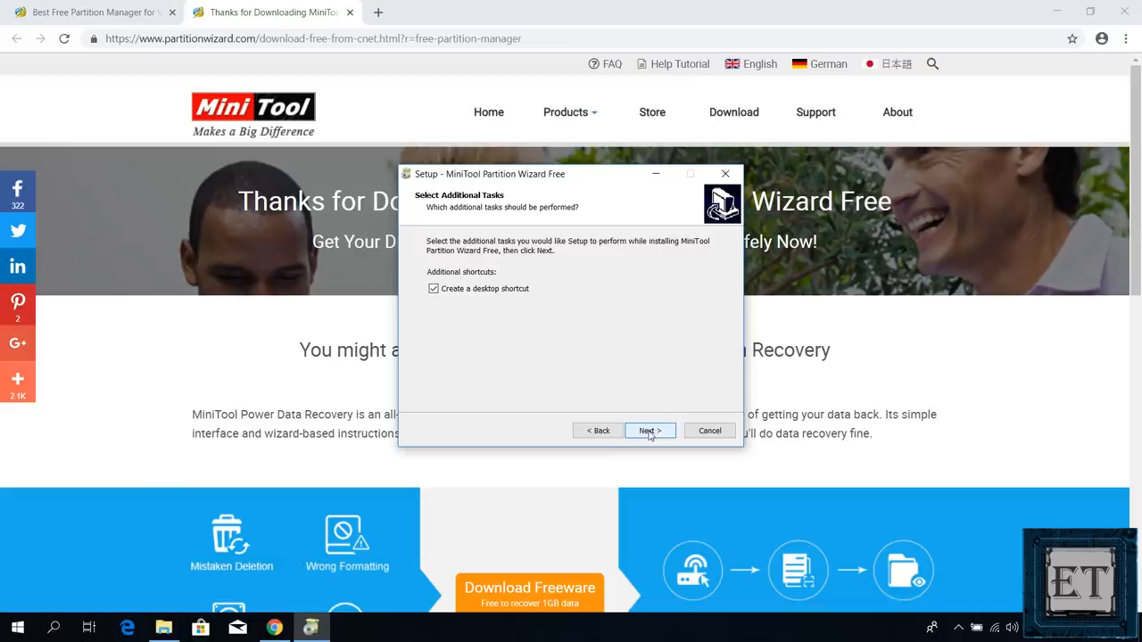
{"action": "left_click", "coordinate": [650, 430]}
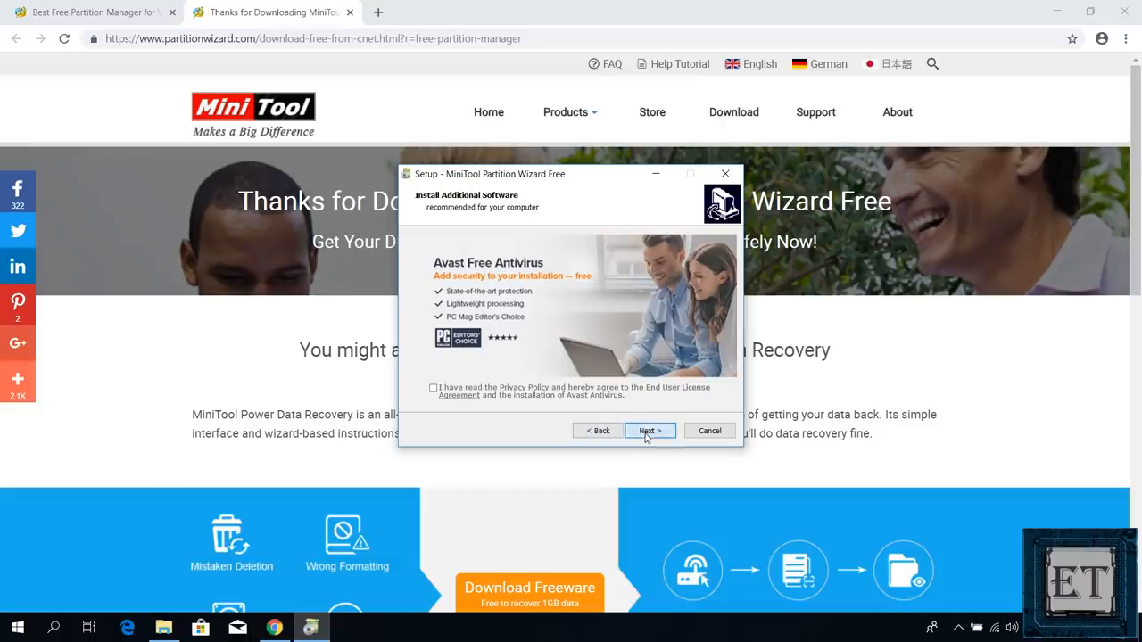
{"action": "left_click", "coordinate": [649, 430]}
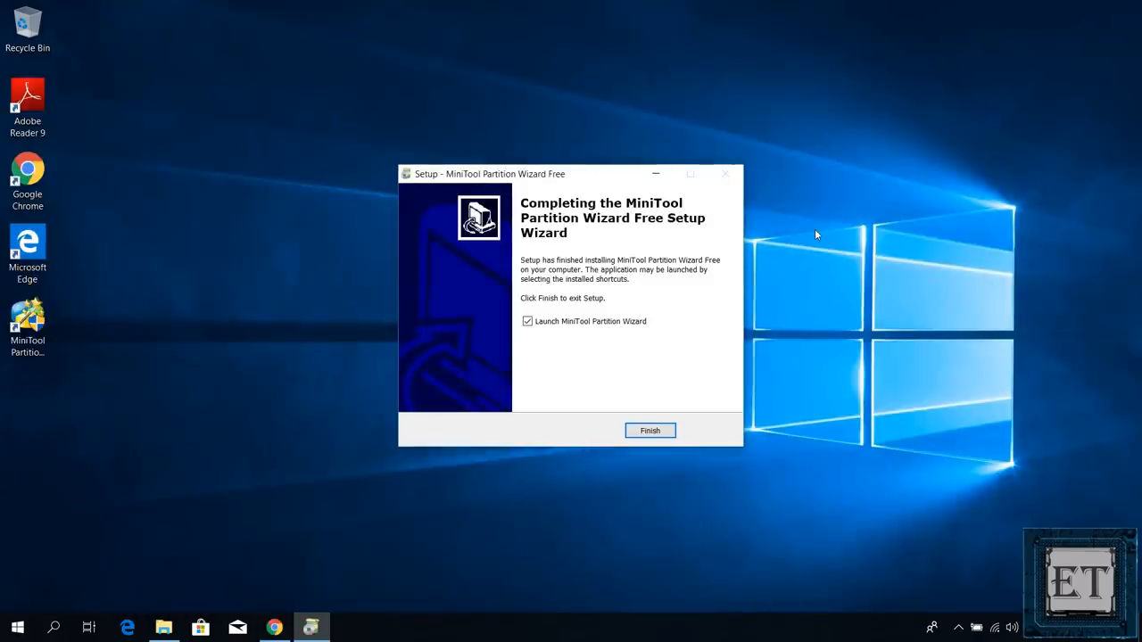
{"action": "mouse_move", "coordinate": [681, 310]}
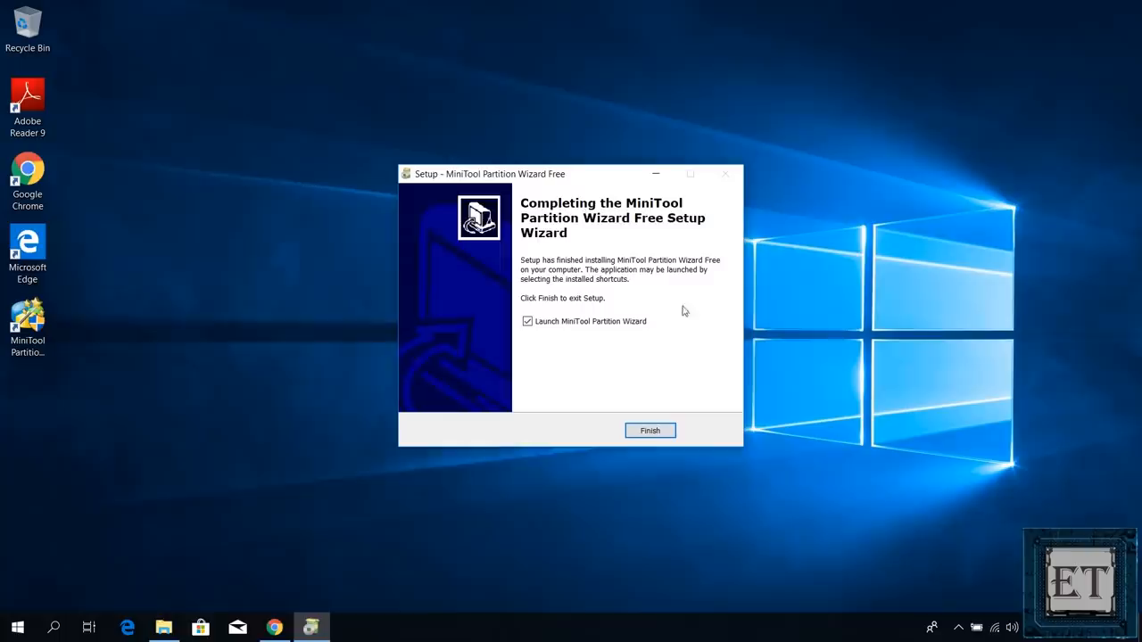
Step: Finish setup and launch MiniTool Partition Wizard to its disk overview
{"action": "left_click", "coordinate": [649, 430]}
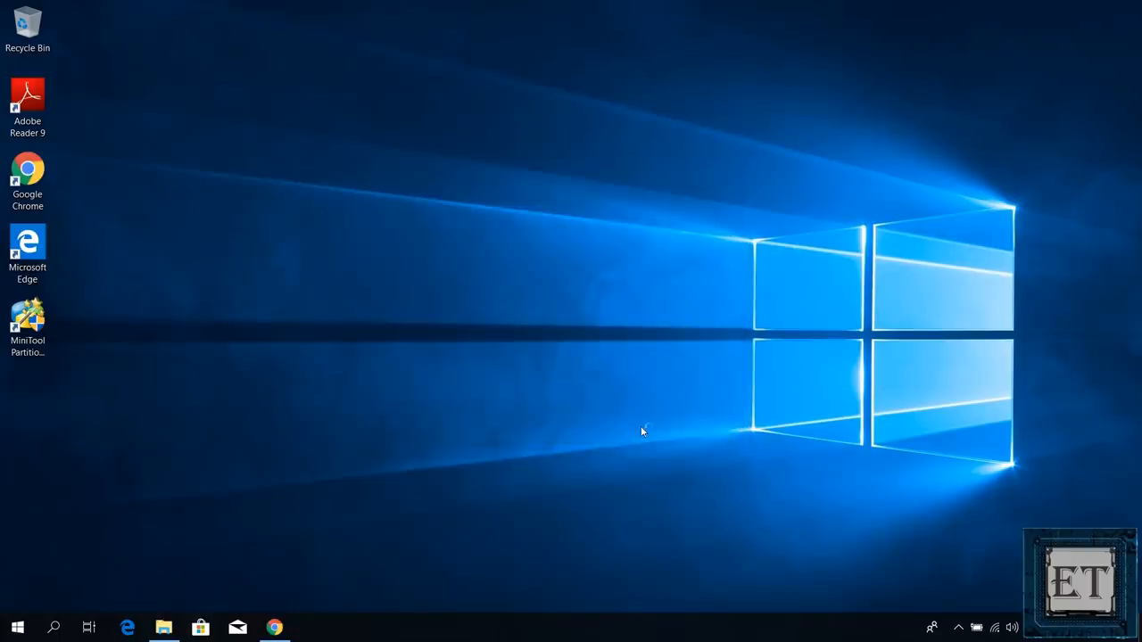
{"action": "double_click", "coordinate": [29, 321]}
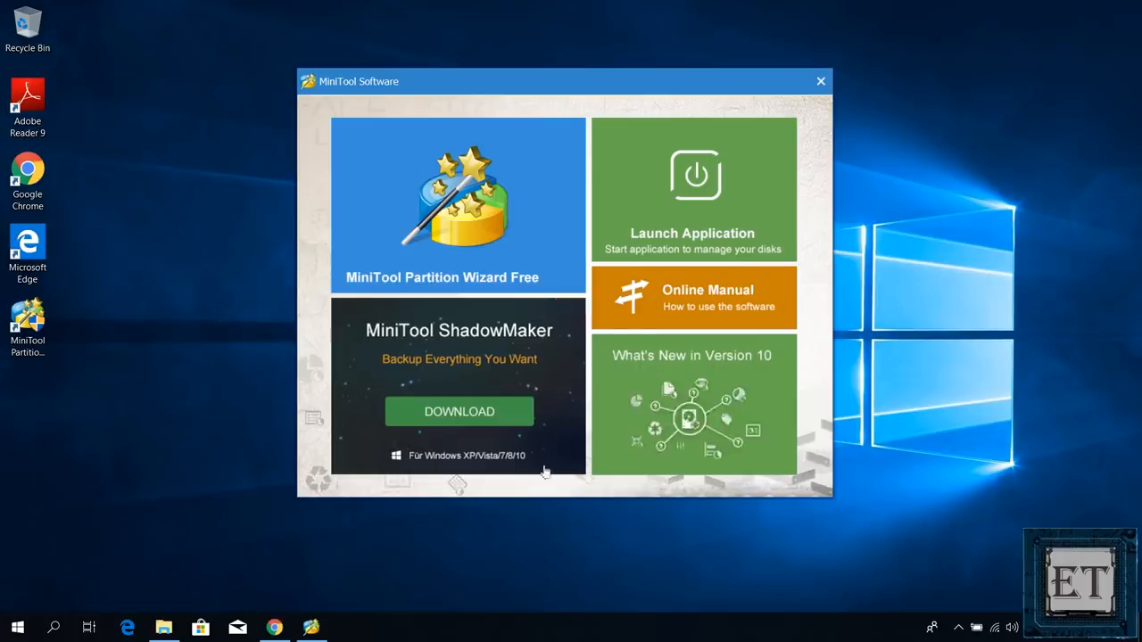
{"action": "left_click", "coordinate": [819, 82]}
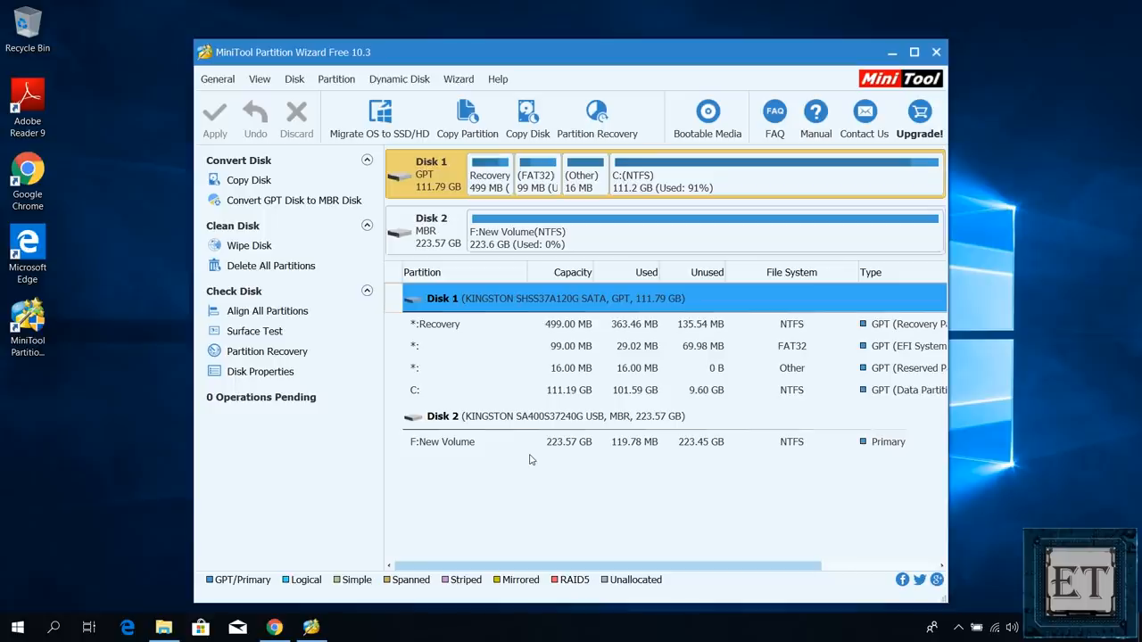
{"action": "mouse_move", "coordinate": [379, 134]}
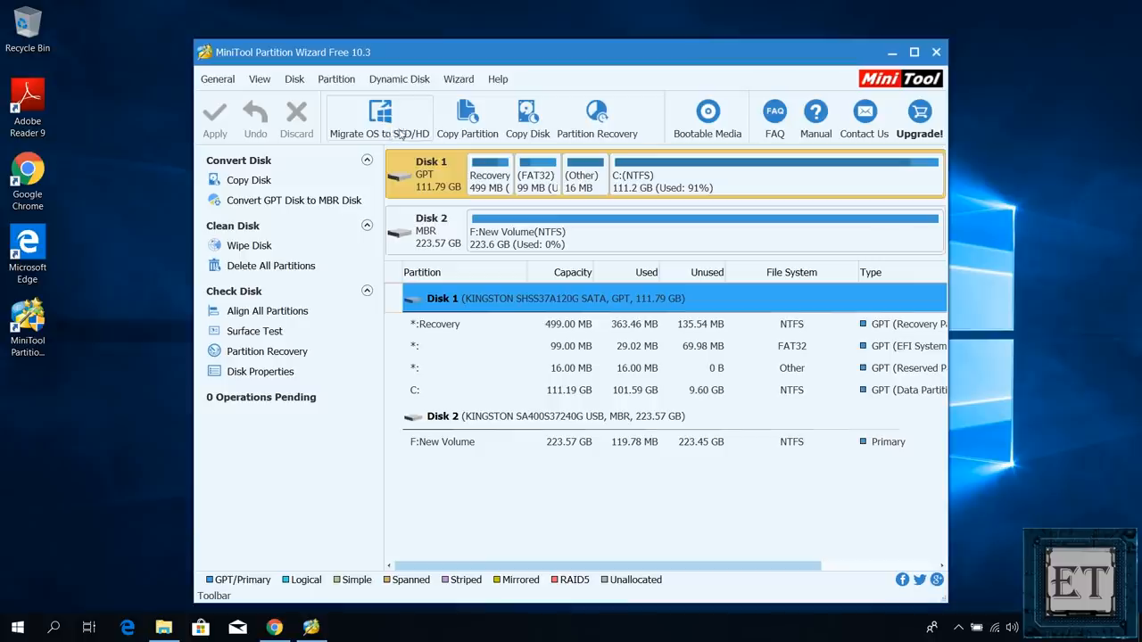
Step: Run the Migrate OS wizard with option A, targeting Disk 2 (223 GB Kingston) and accepting it will be wiped
{"action": "left_click", "coordinate": [380, 117]}
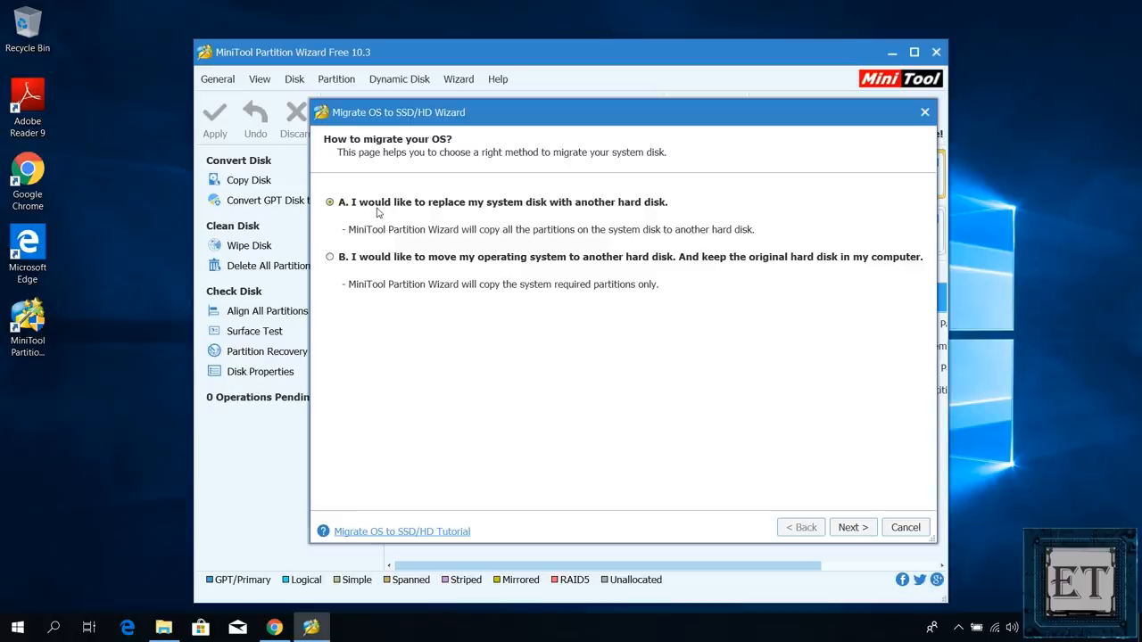
{"action": "mouse_move", "coordinate": [860, 430]}
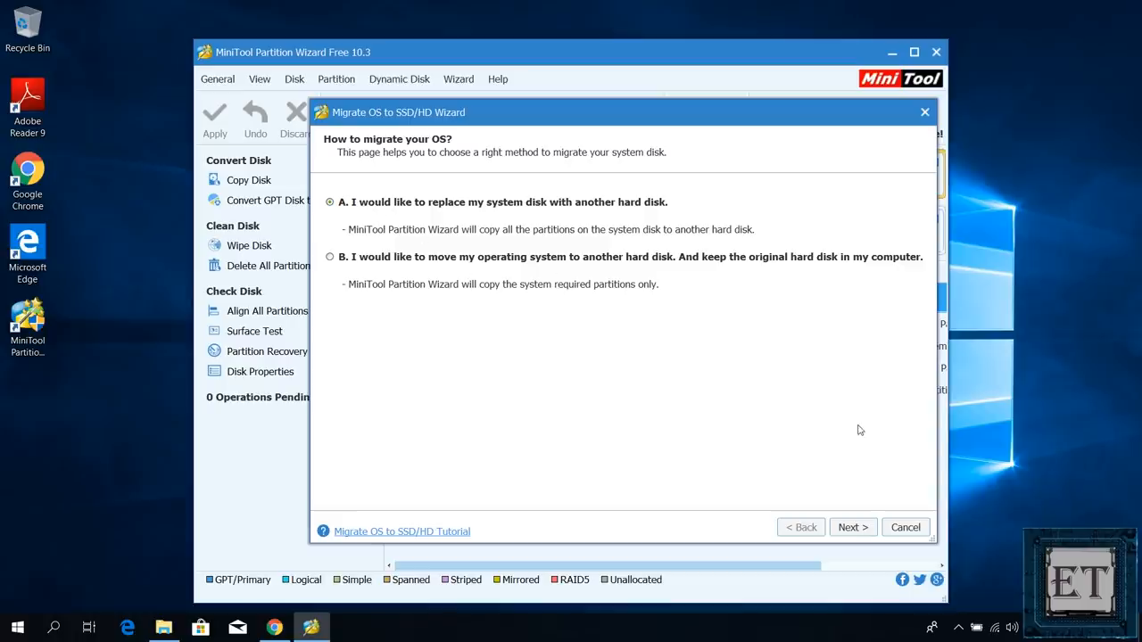
{"action": "left_click", "coordinate": [853, 528]}
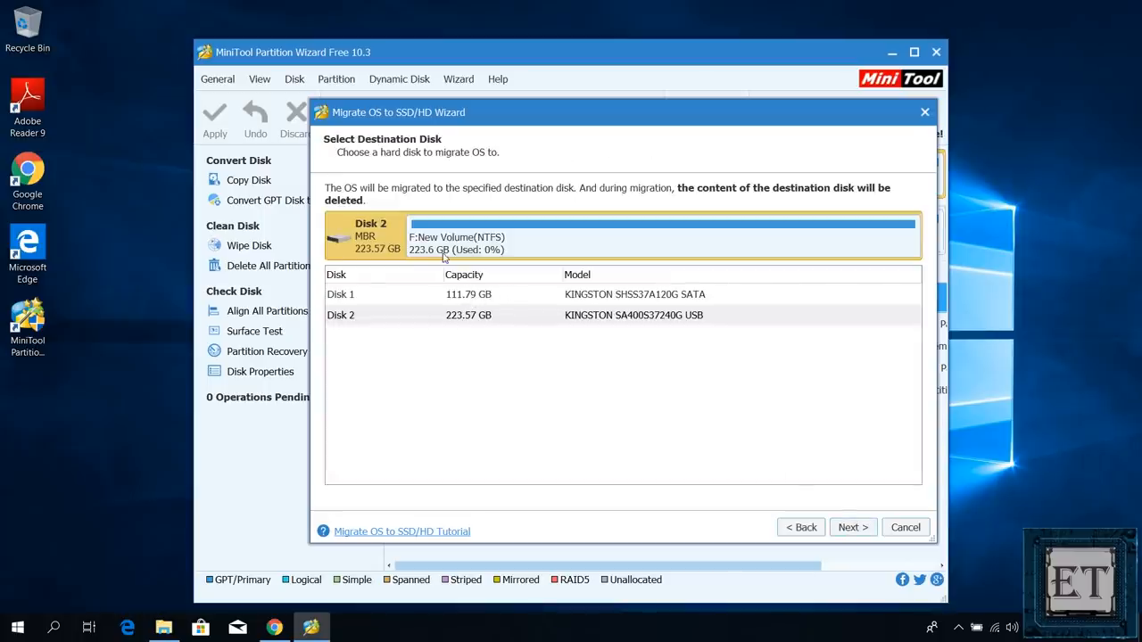
{"action": "mouse_move", "coordinate": [578, 307]}
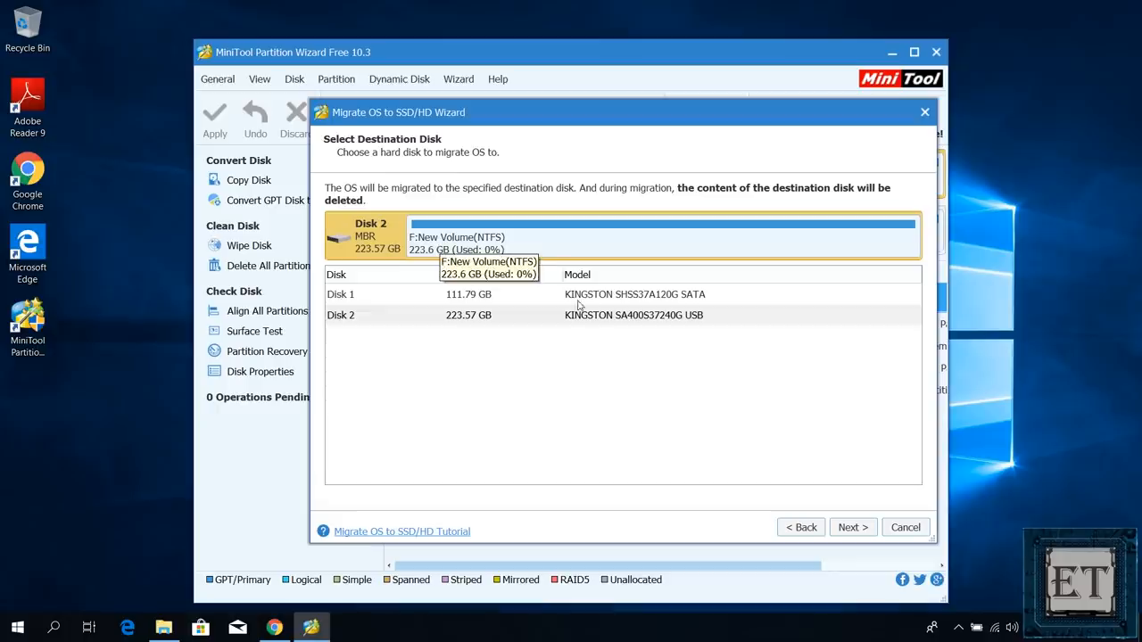
{"action": "left_click", "coordinate": [851, 528]}
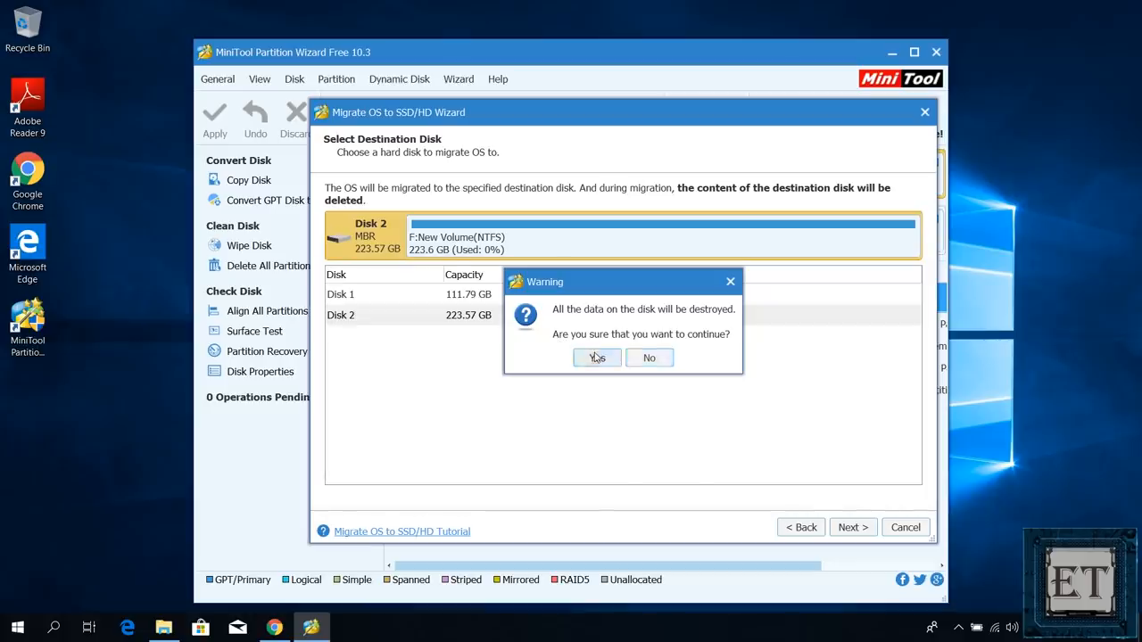
{"action": "left_click", "coordinate": [596, 357]}
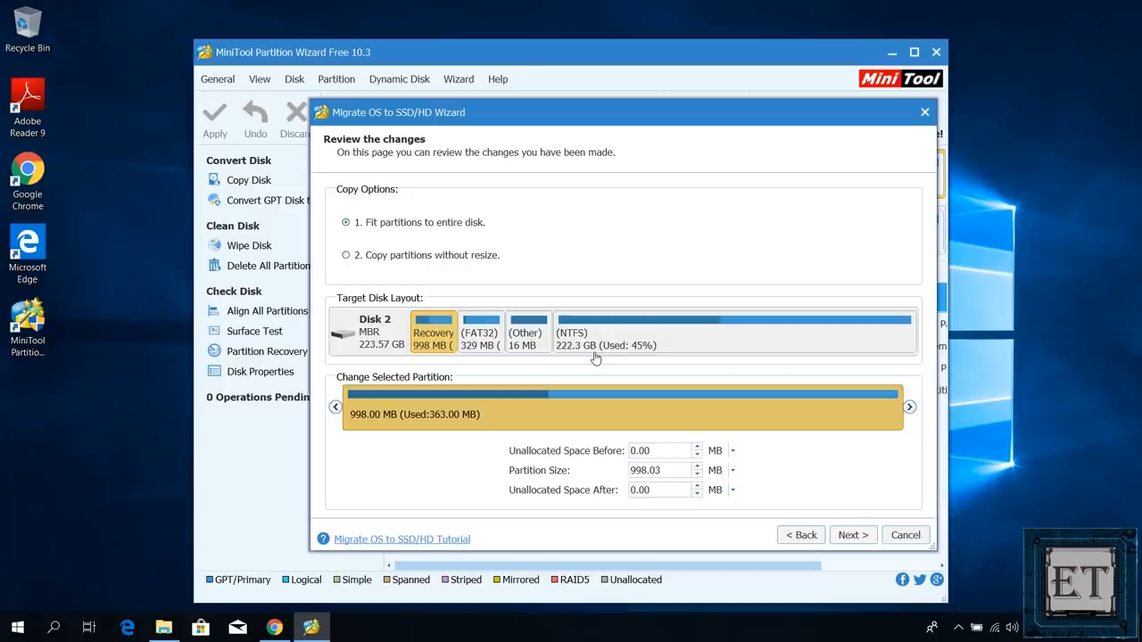
{"action": "mouse_move", "coordinate": [810, 480]}
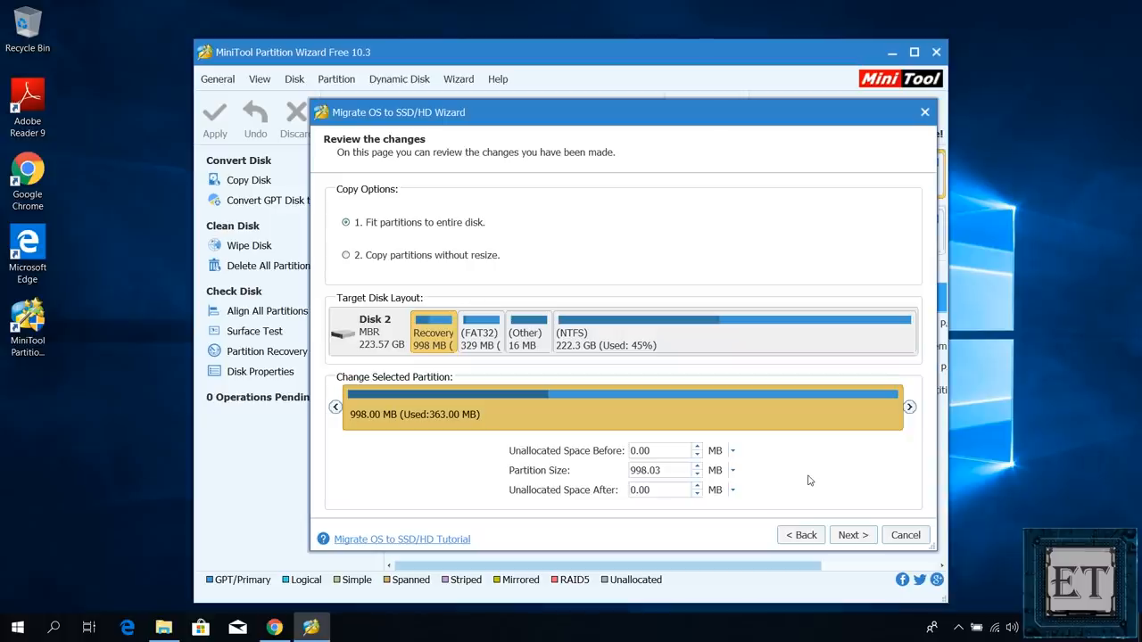
{"action": "mouse_move", "coordinate": [864, 500]}
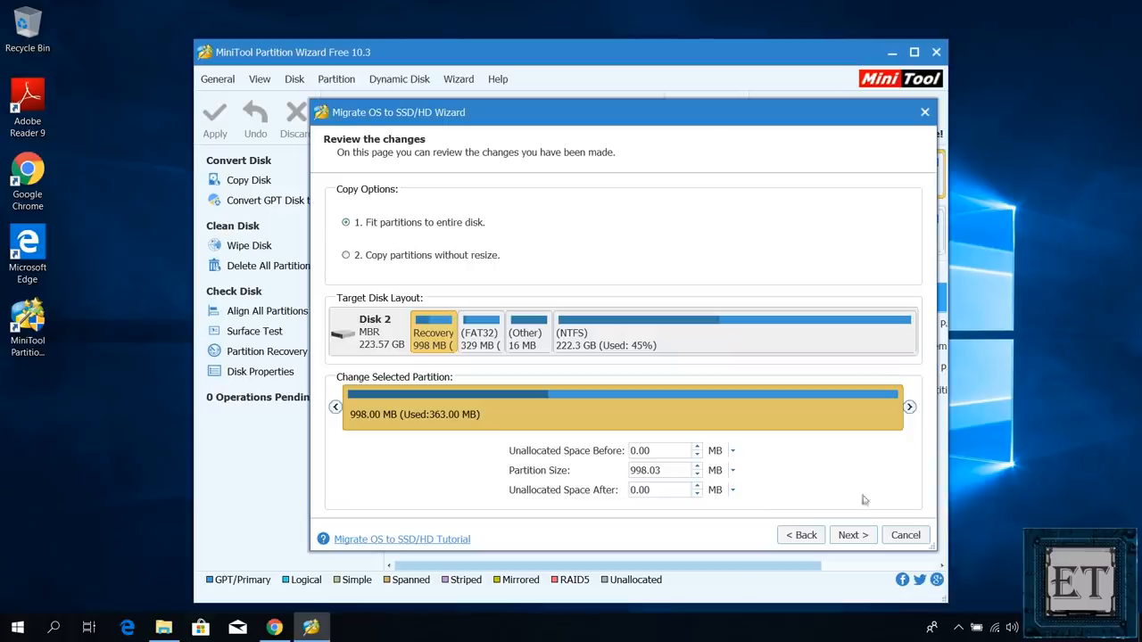
{"action": "left_click", "coordinate": [853, 535]}
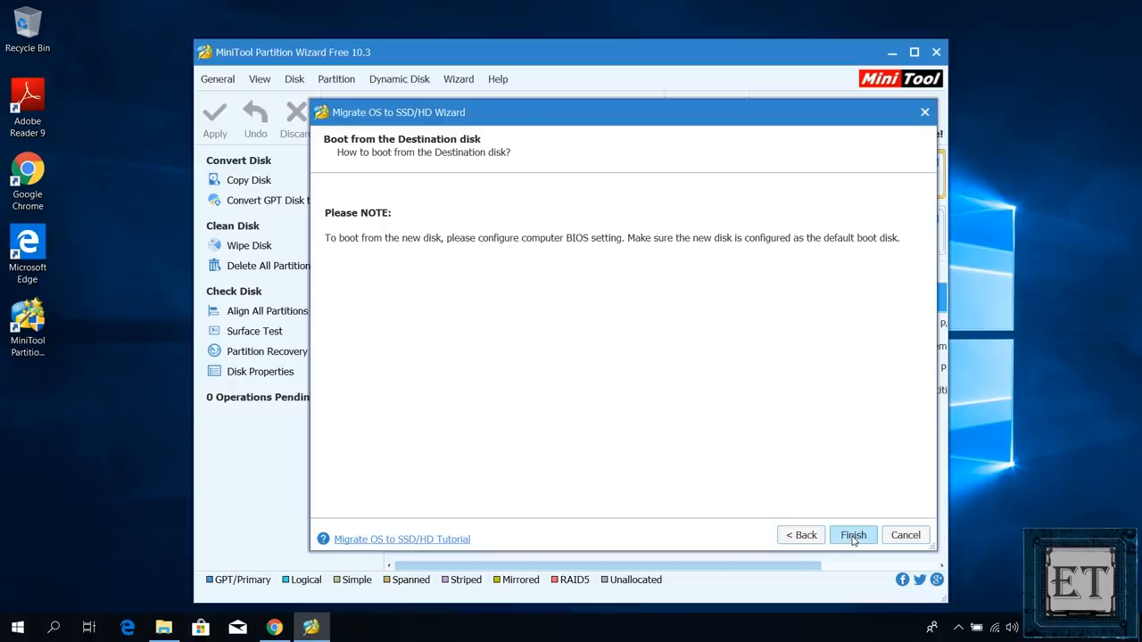
Step: Finish the wizard and apply the pending migration, confirming the Apply Changes prompt
{"action": "left_click", "coordinate": [853, 535]}
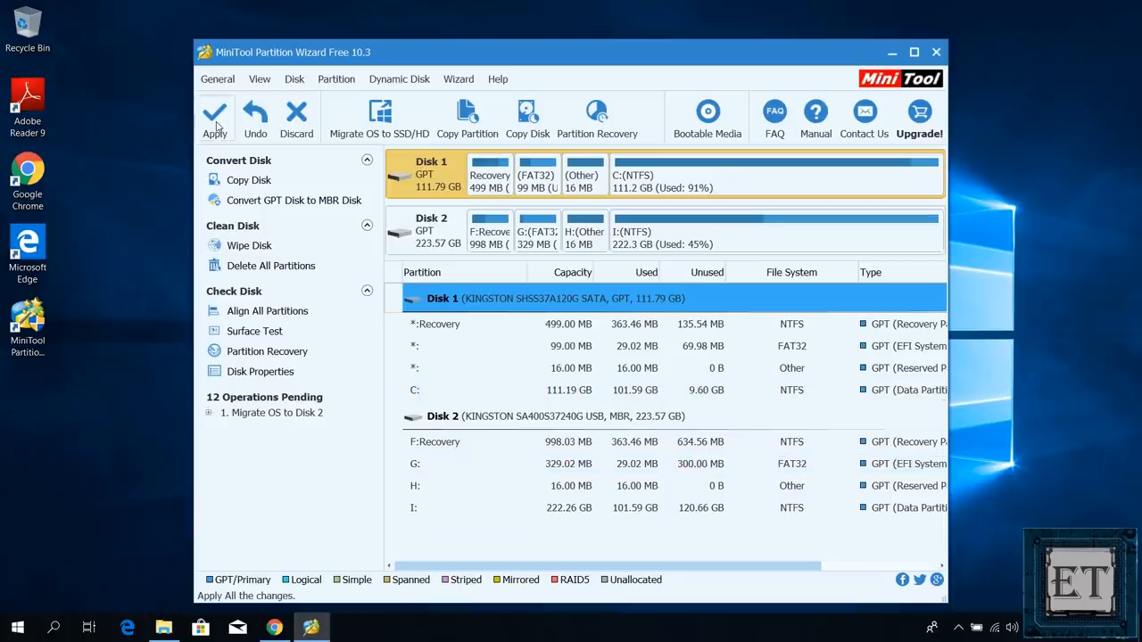
{"action": "left_click", "coordinate": [214, 116]}
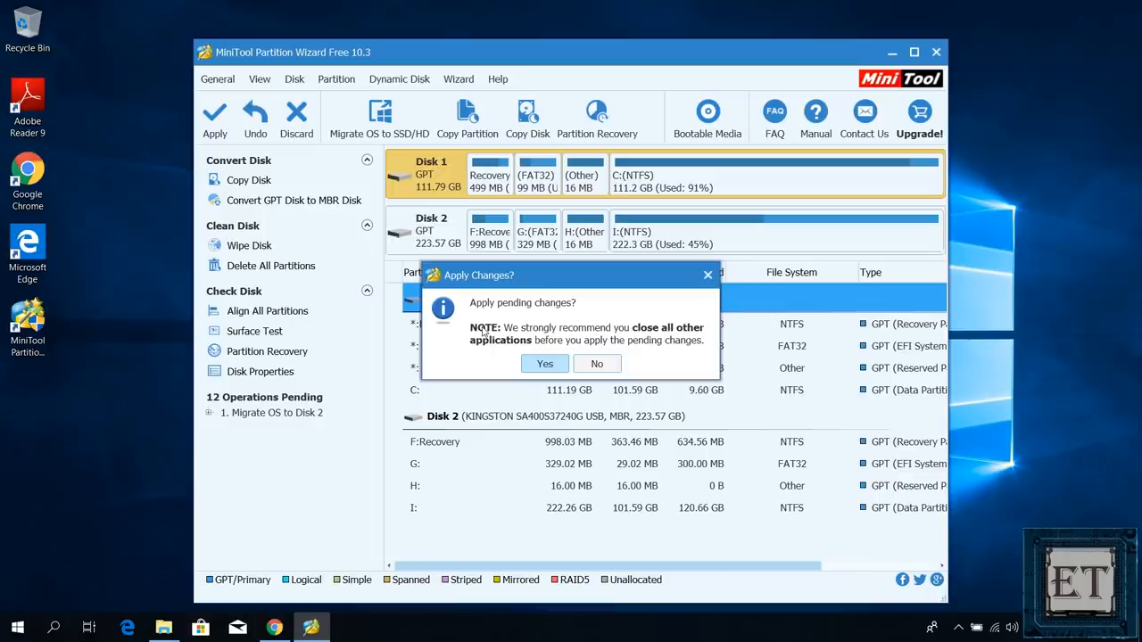
{"action": "mouse_move", "coordinate": [553, 346]}
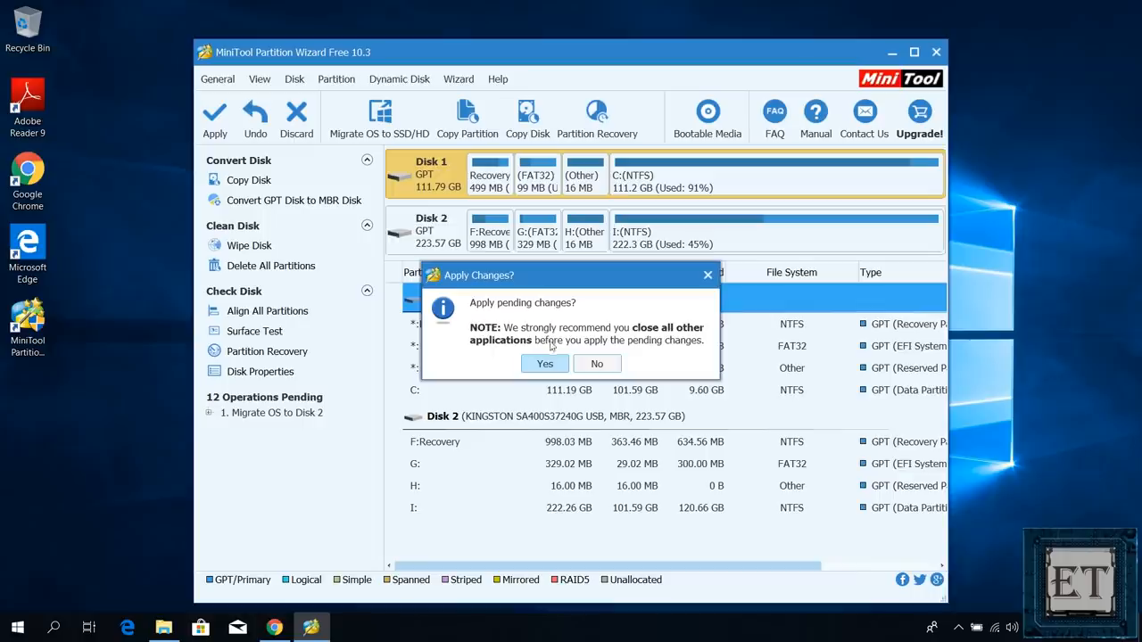
{"action": "left_click", "coordinate": [545, 364]}
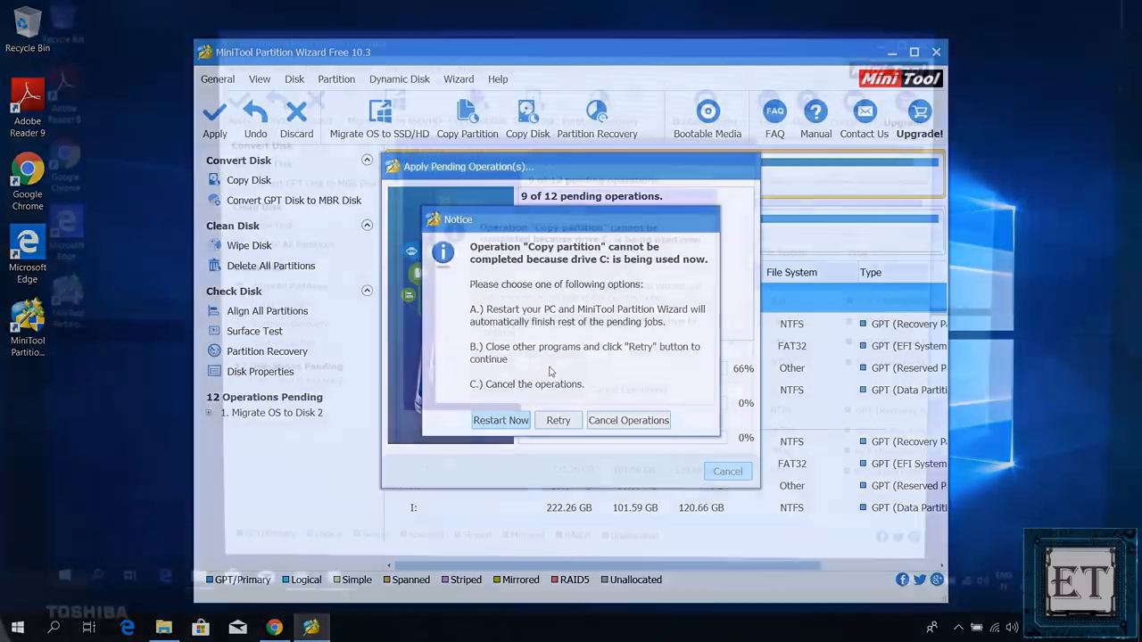
Step: Restart the PC now so the in-use C drive copy can complete
{"action": "left_click", "coordinate": [500, 421]}
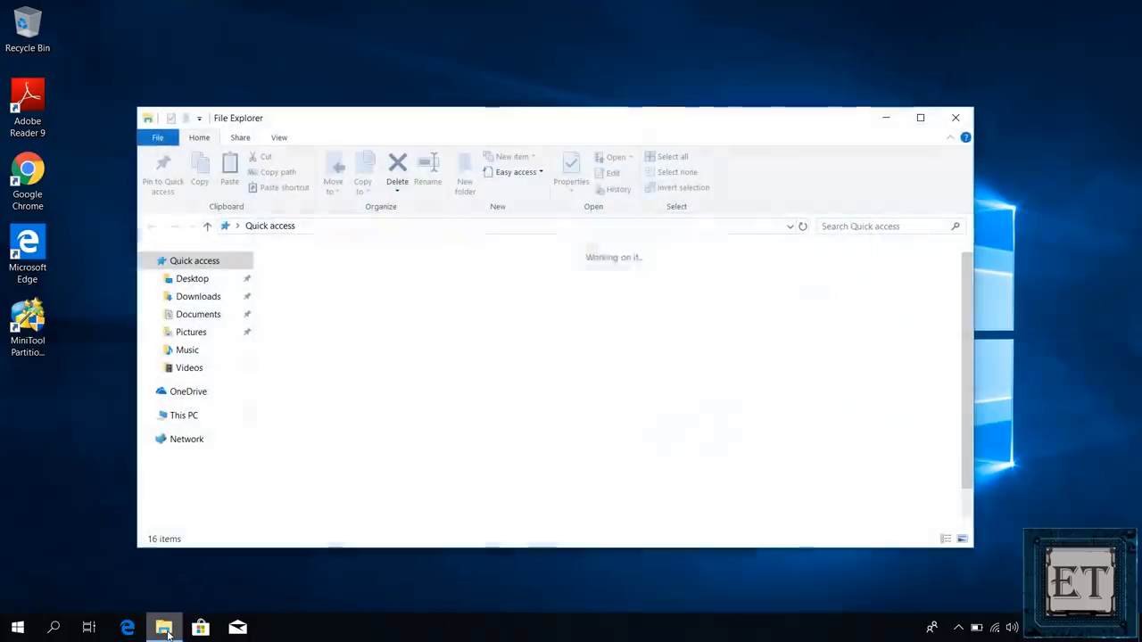
Step: Show This PC and its System properties, reviewing the About page device specifications
{"action": "left_click", "coordinate": [184, 414]}
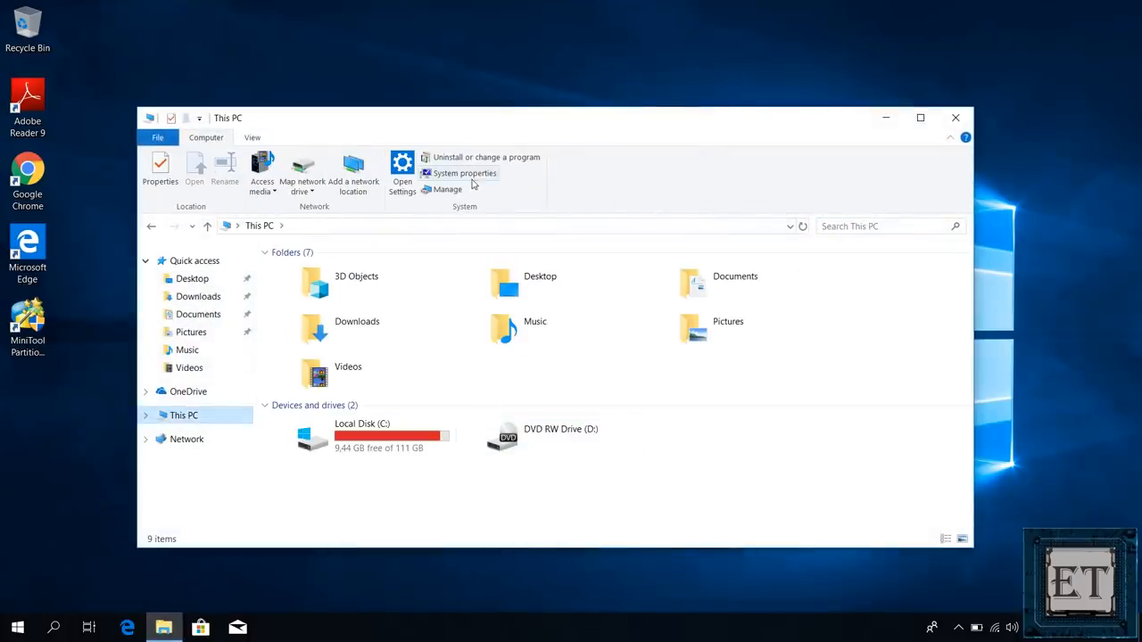
{"action": "left_click", "coordinate": [464, 173]}
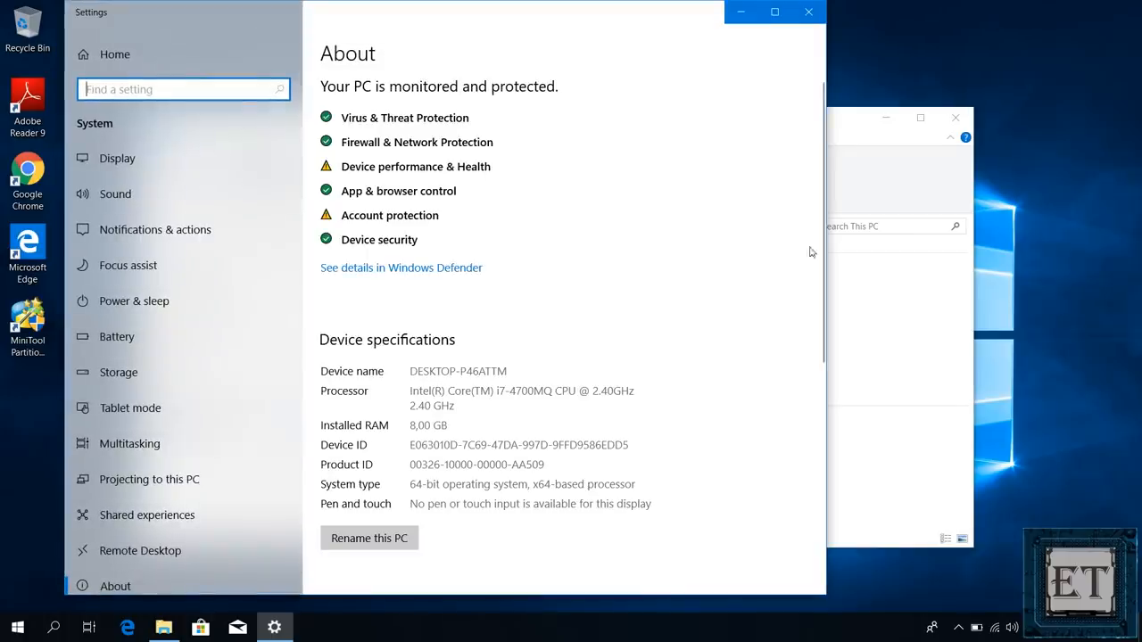
{"action": "scroll", "scroll_direction": "down", "scroll_amount": 3}
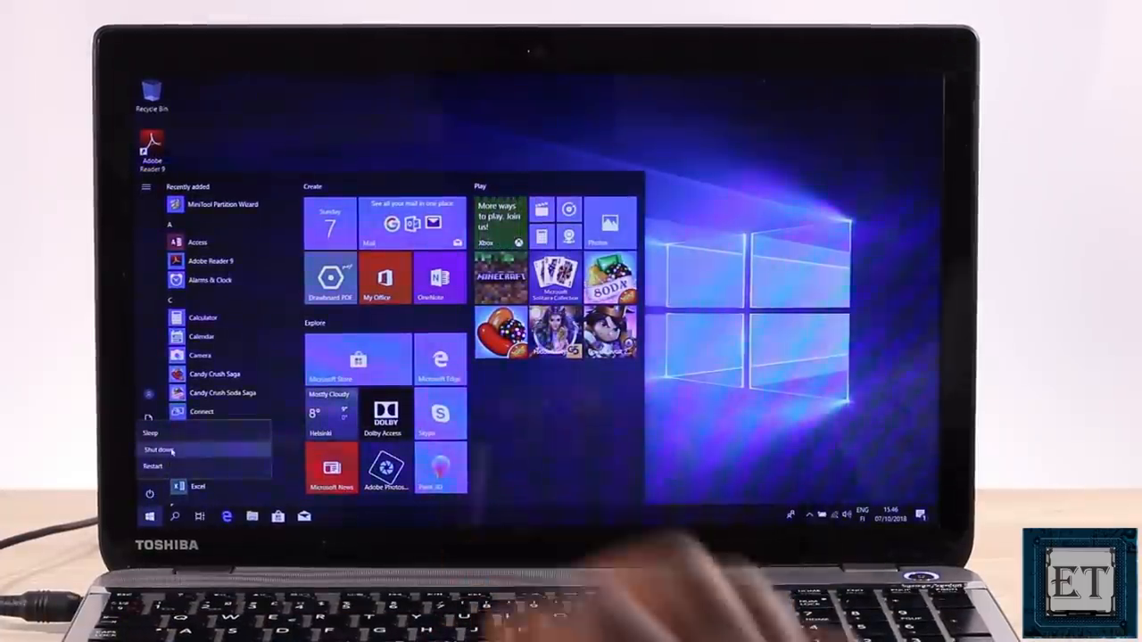
Step: Shut the laptop down from the Start menu power options before booting from the new SSD
{"action": "left_click", "coordinate": [154, 466]}
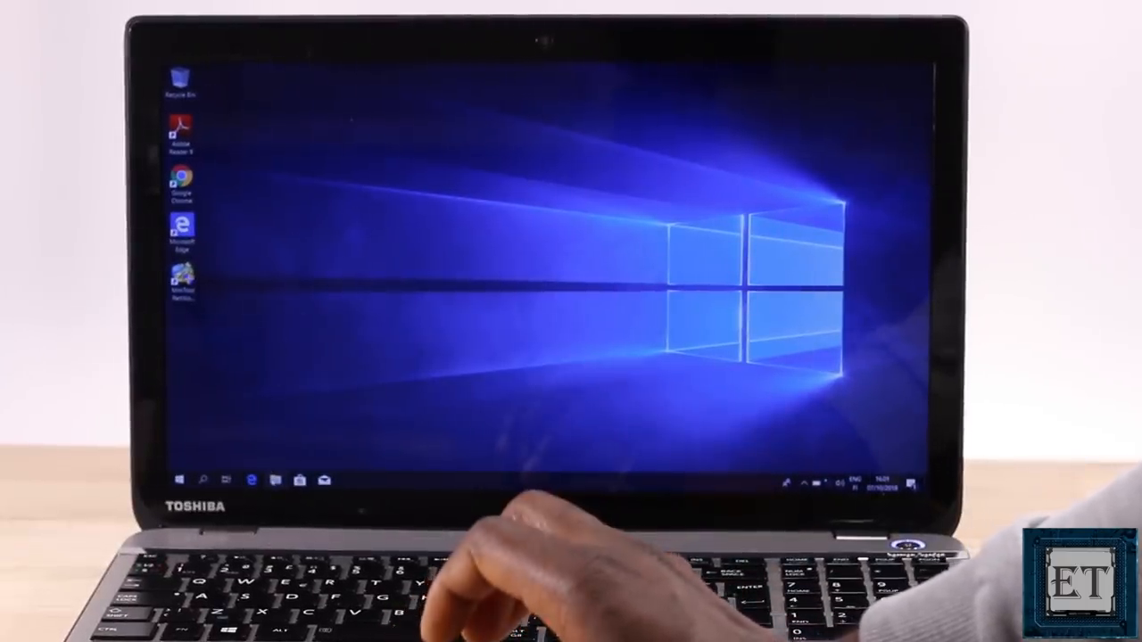
Step: Reopen the About page and scroll to Windows specifications showing Windows 10 Home, version 1803
{"action": "left_click", "coordinate": [275, 478]}
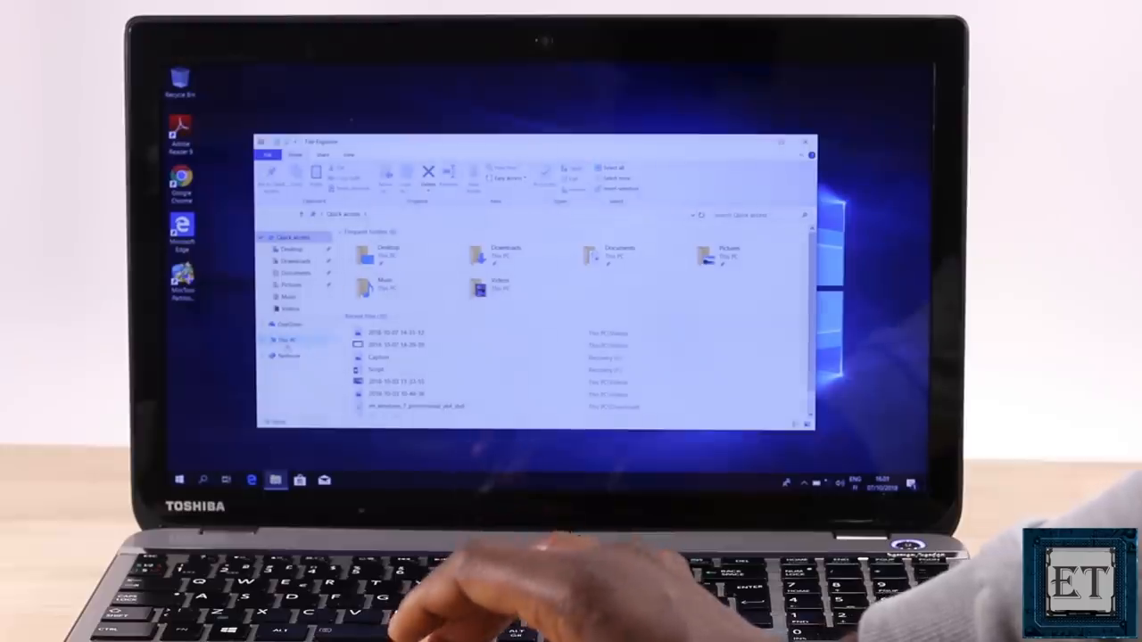
{"action": "left_click", "coordinate": [287, 339]}
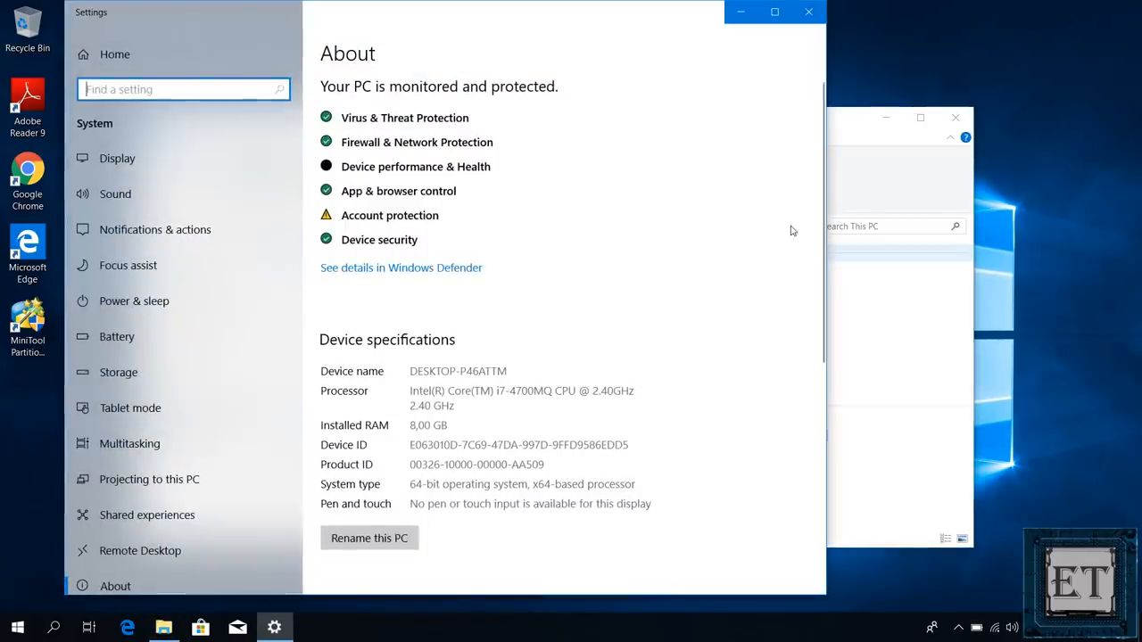
{"action": "scroll", "scroll_direction": "down", "scroll_amount": 3}
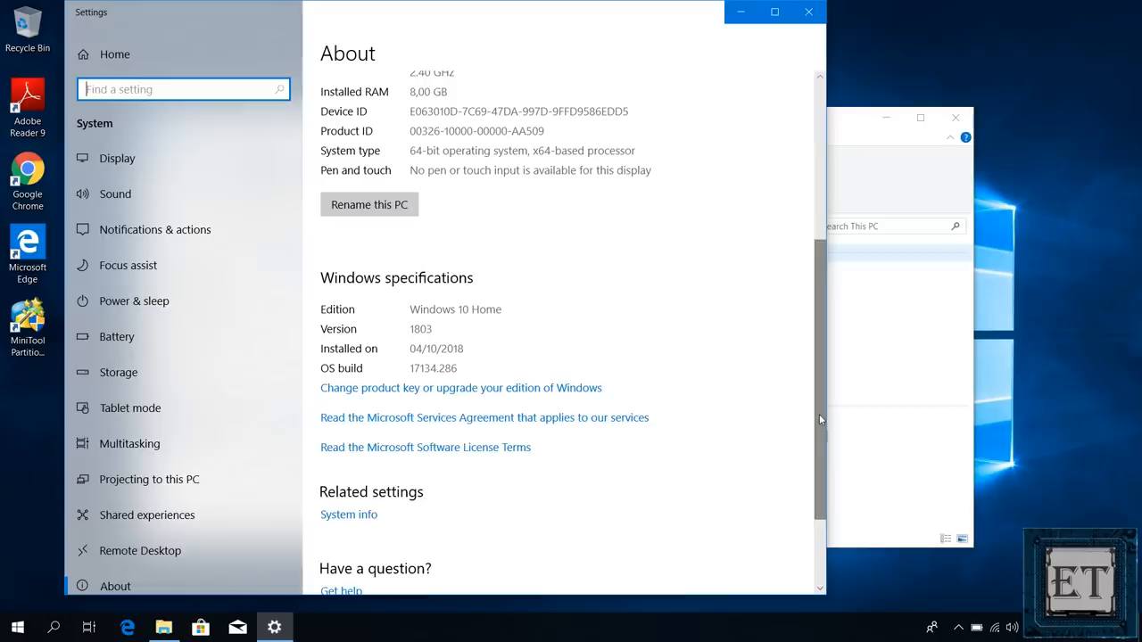